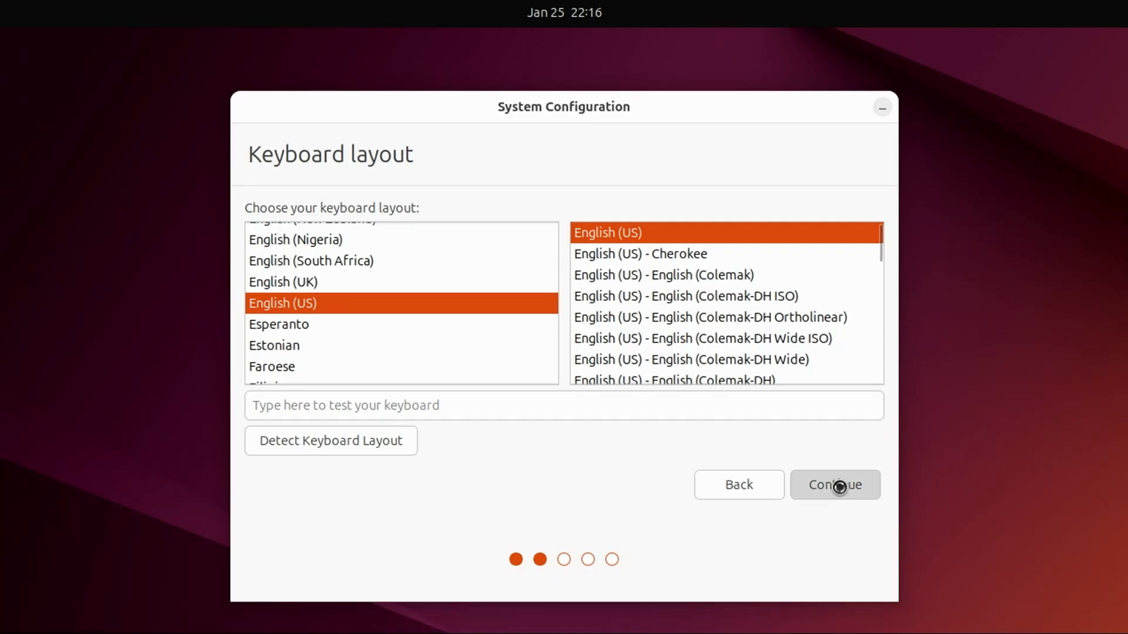
Keep English (US) as the keyboard layout and continue.
{"action": "left_click", "coordinate": [833, 485]}
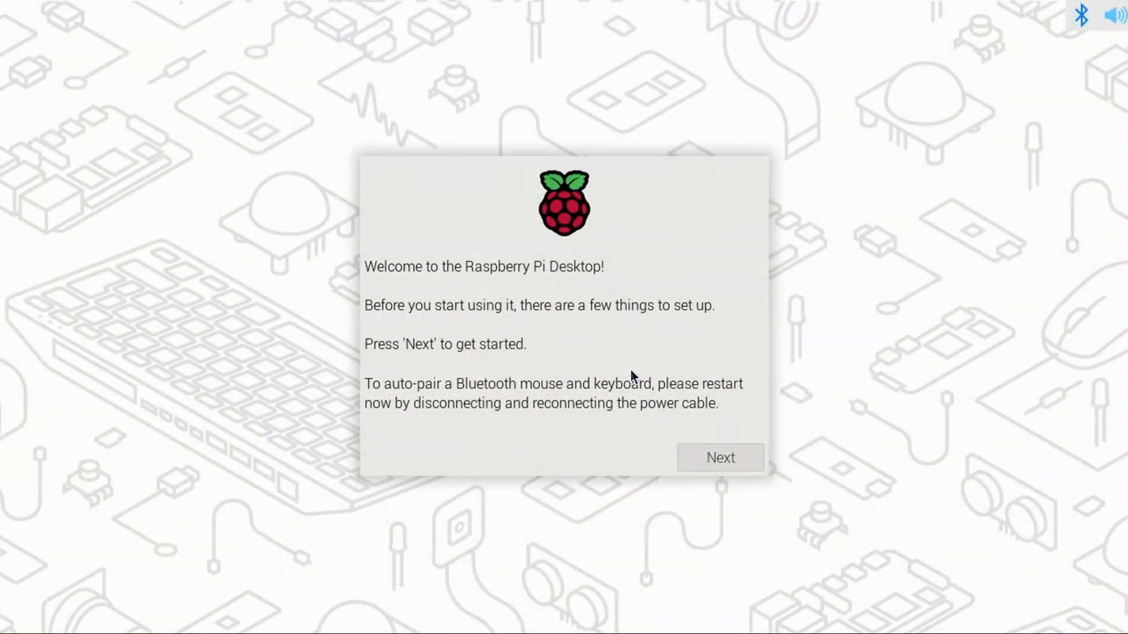
Set the location to United States, Chicago timezone, English language, and continue.
{"action": "left_click", "coordinate": [719, 458]}
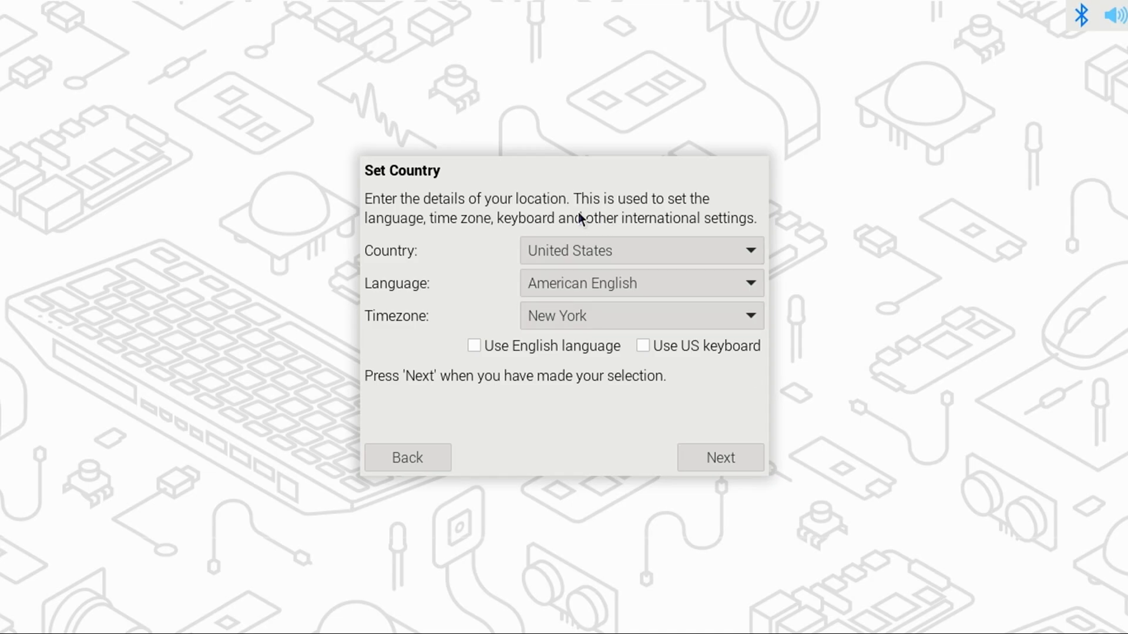
{"action": "left_click", "coordinate": [751, 316]}
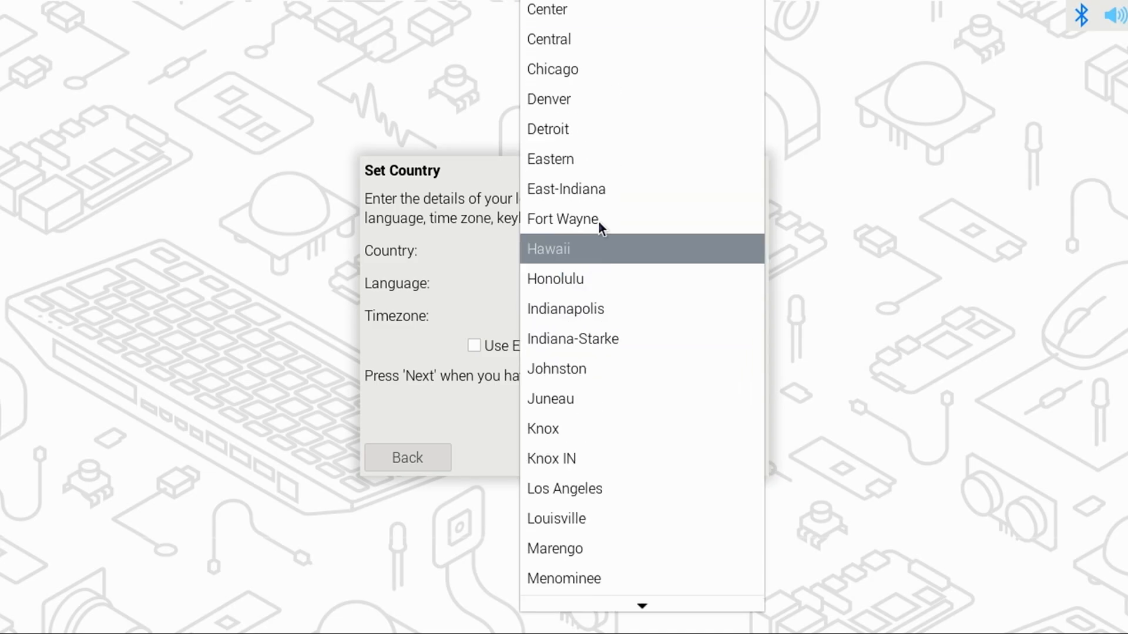
{"action": "left_click", "coordinate": [552, 69]}
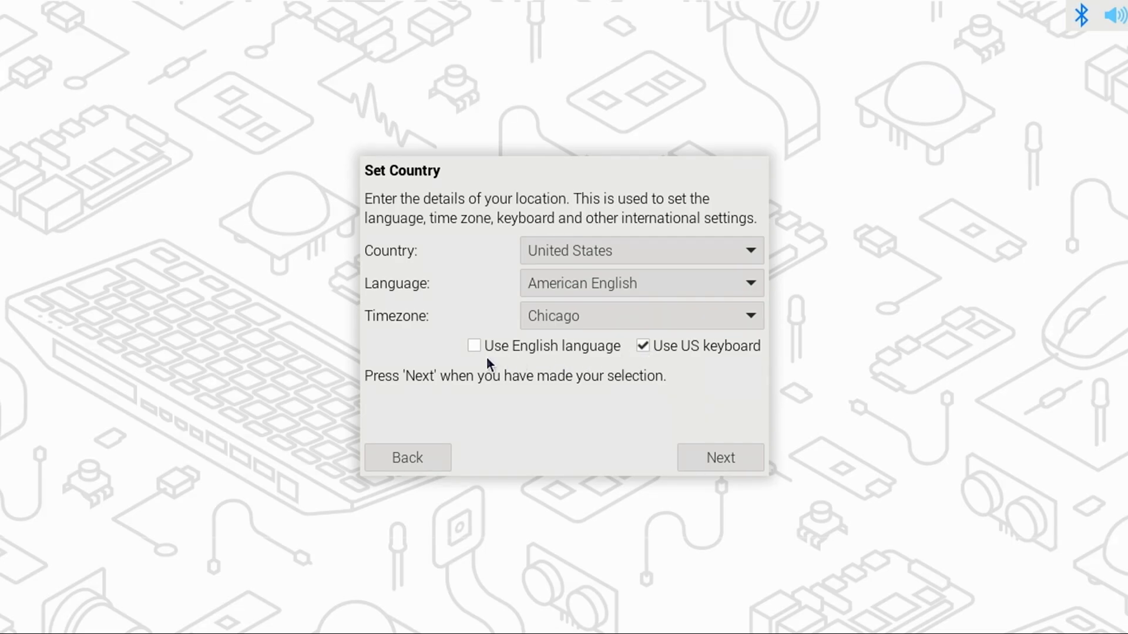
{"action": "left_click", "coordinate": [473, 346]}
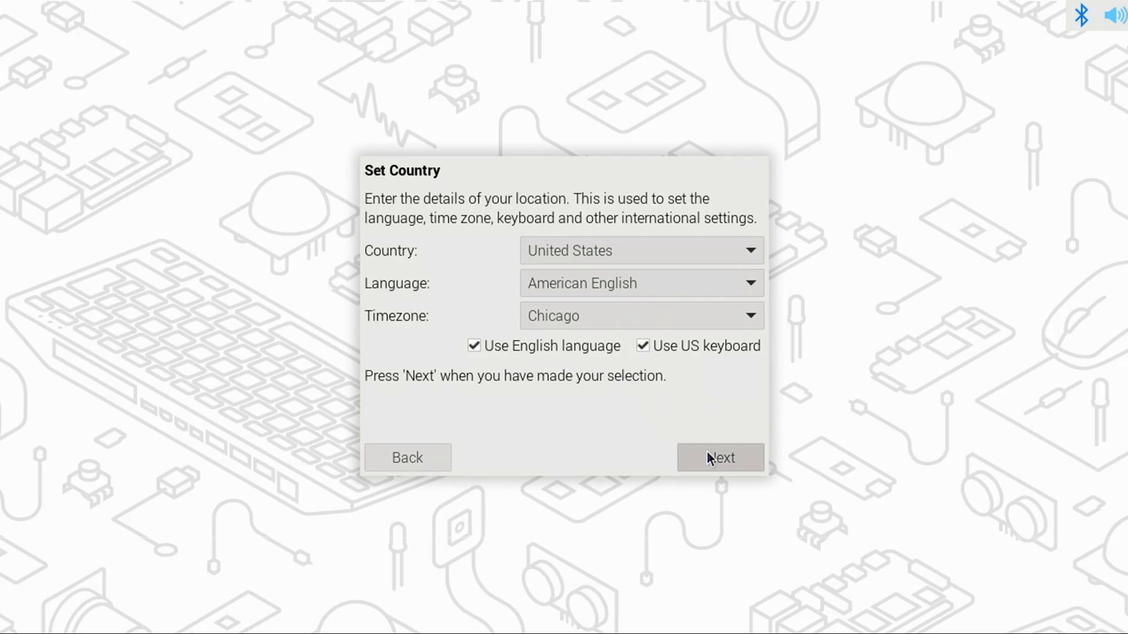
{"action": "left_click", "coordinate": [720, 457]}
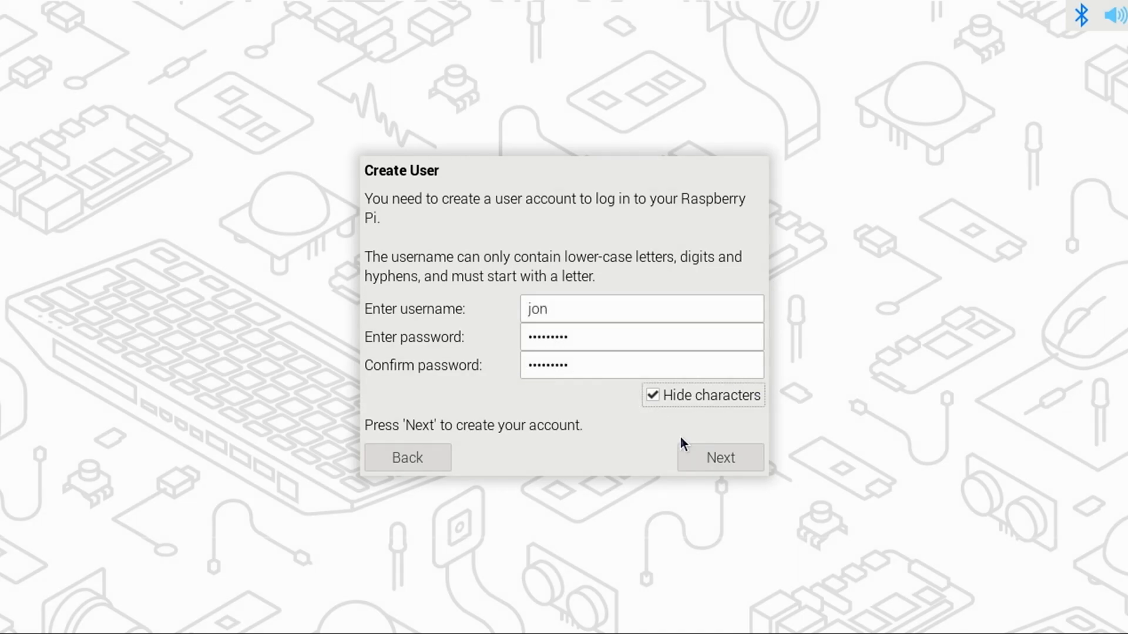
Create the user account, then join the WiFi network with its password.
{"action": "left_click", "coordinate": [719, 458]}
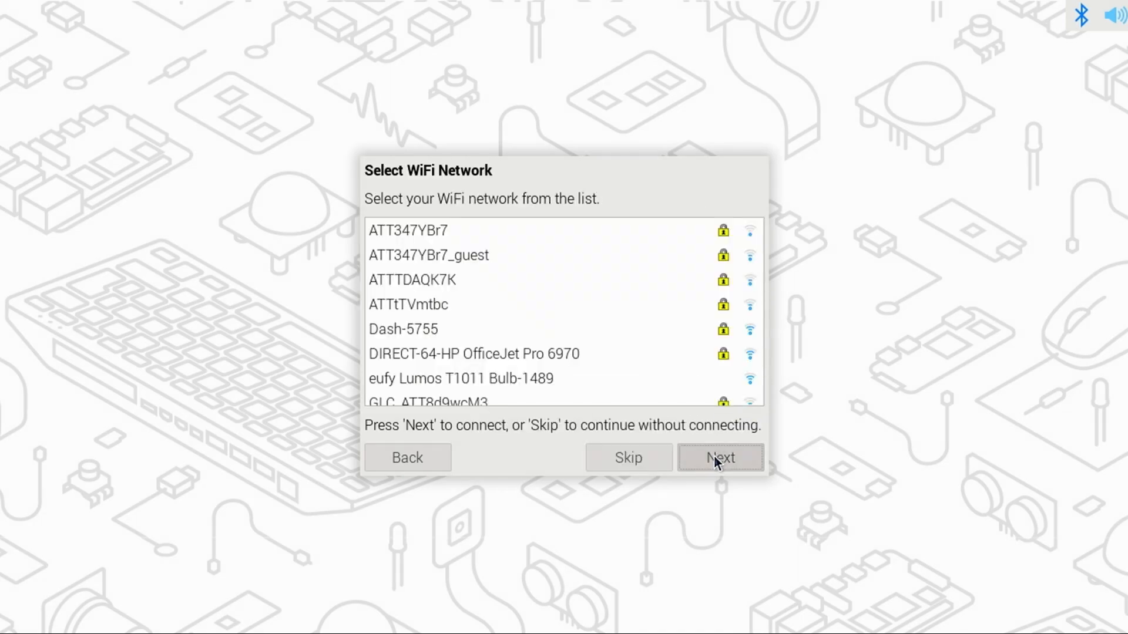
{"action": "scroll", "scroll_direction": "down", "scroll_amount": 3}
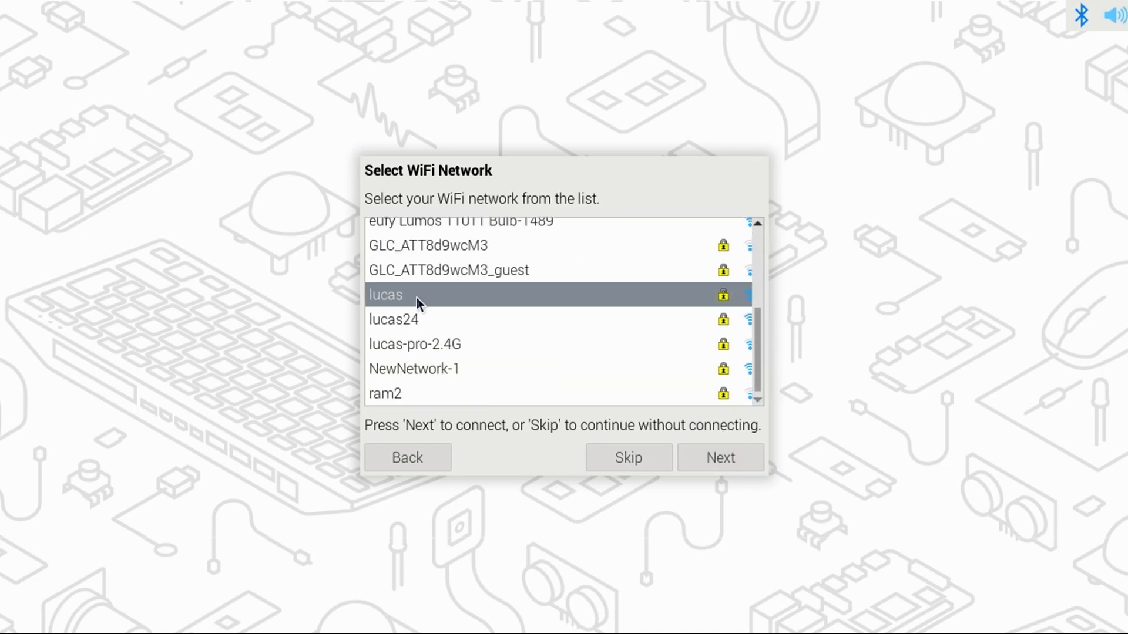
{"action": "left_click", "coordinate": [719, 458]}
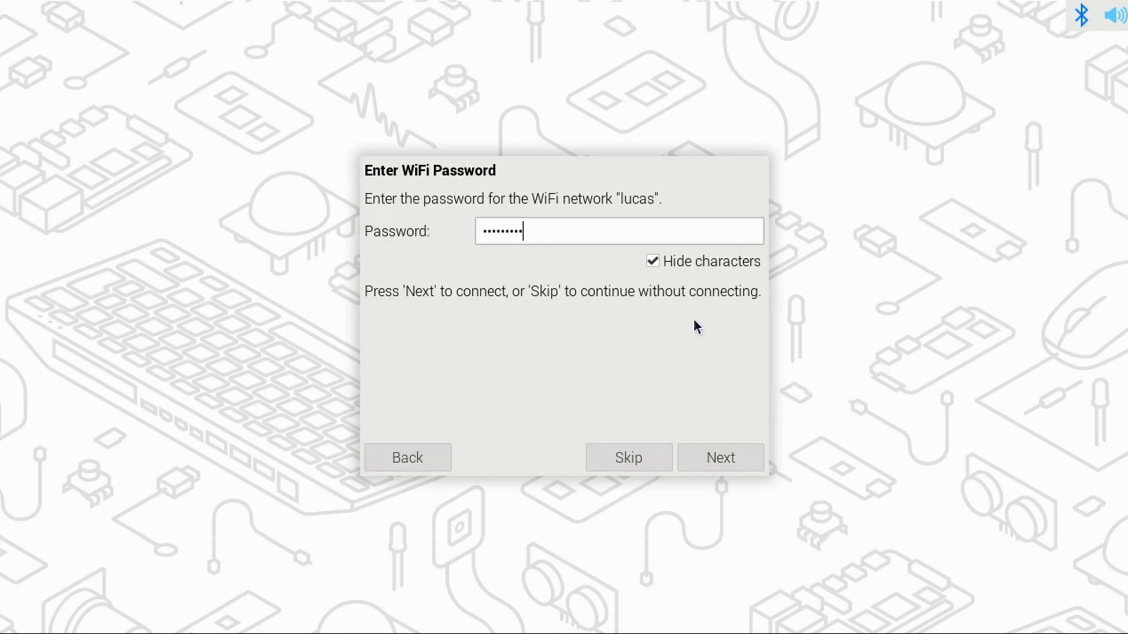
{"action": "left_click", "coordinate": [720, 458]}
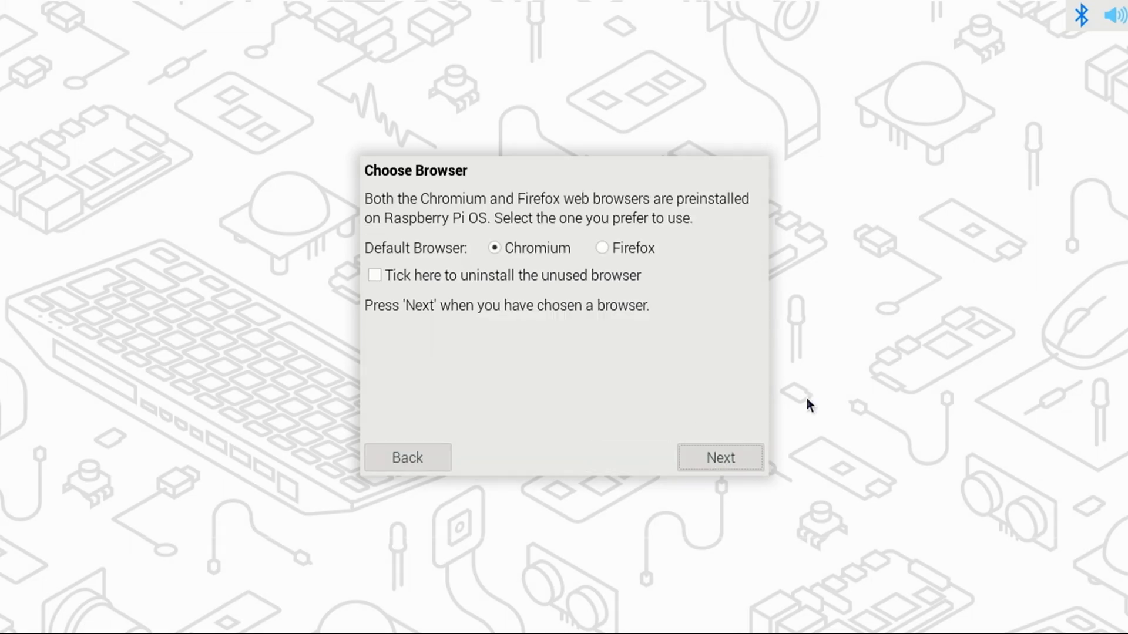
{"action": "mouse_move", "coordinate": [434, 253]}
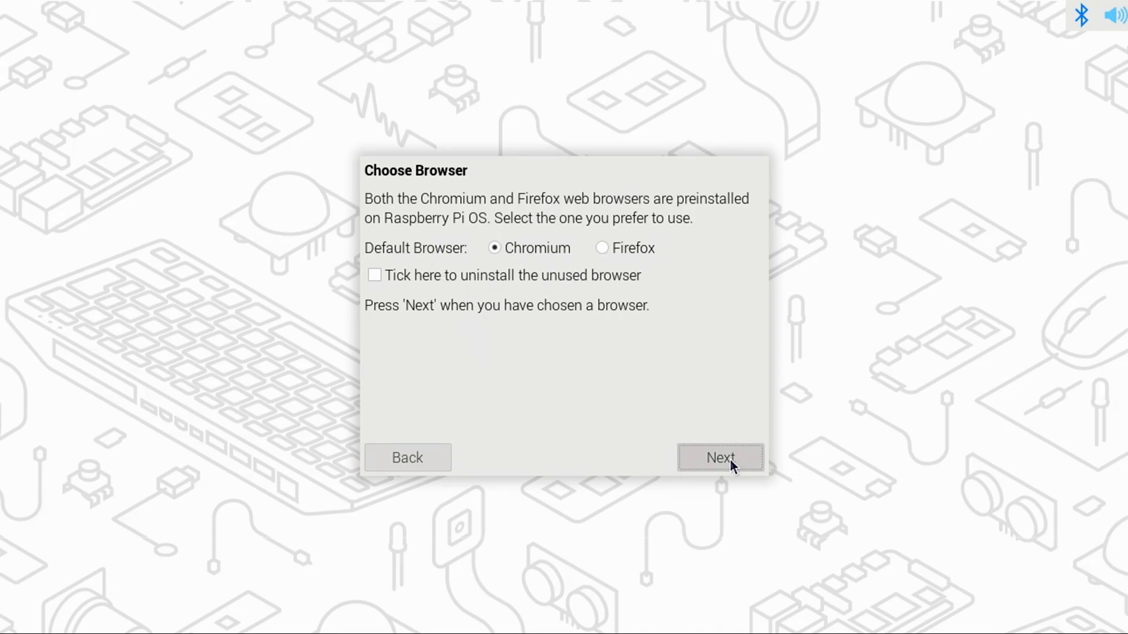
{"action": "mouse_move", "coordinate": [695, 459]}
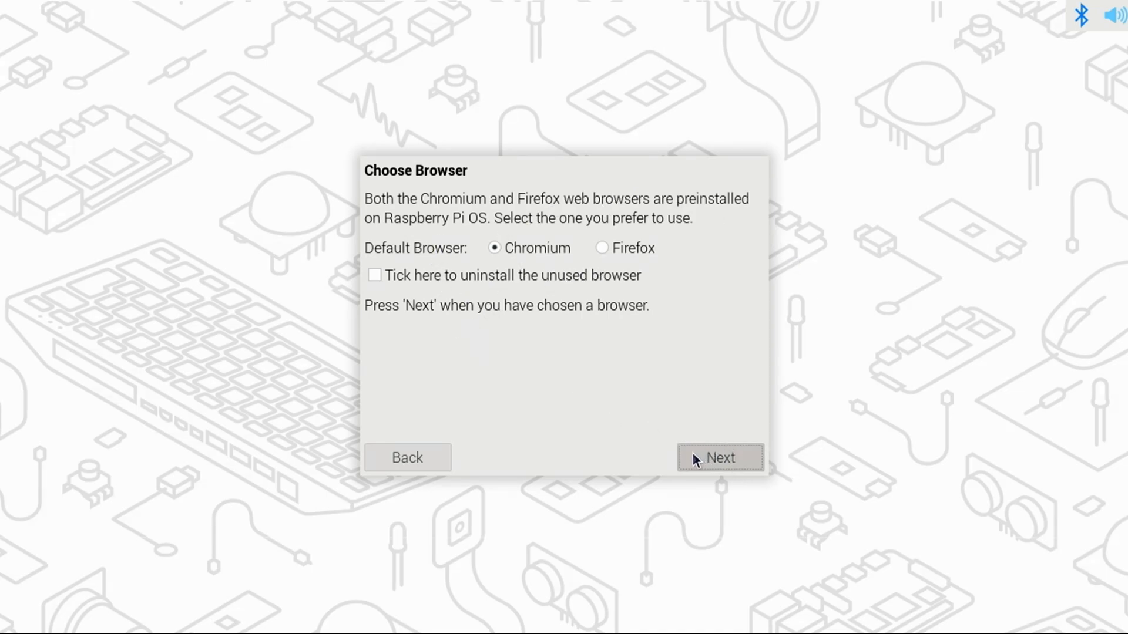
Run the software update check and dismiss the 'System is up to date' message.
{"action": "left_click", "coordinate": [719, 458]}
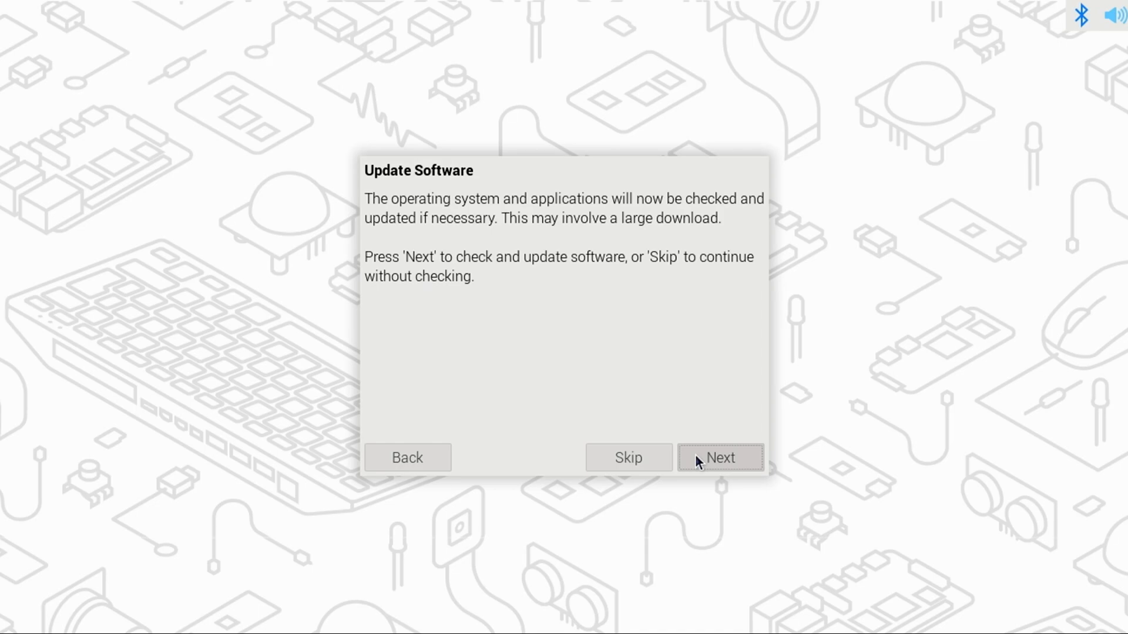
{"action": "left_click", "coordinate": [720, 458]}
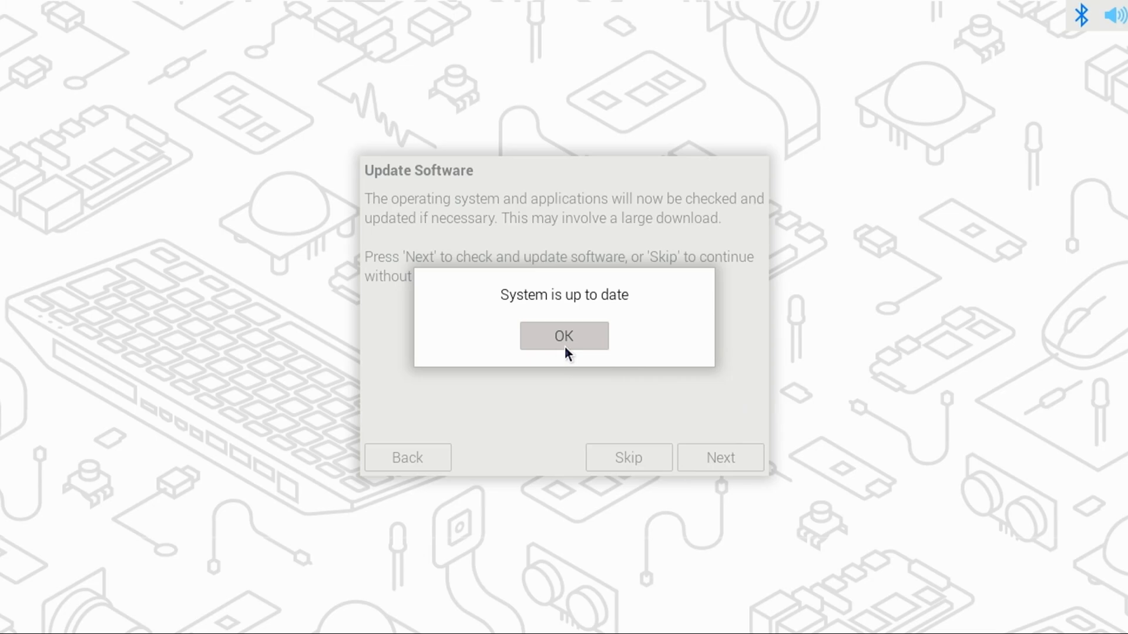
{"action": "left_click", "coordinate": [564, 336]}
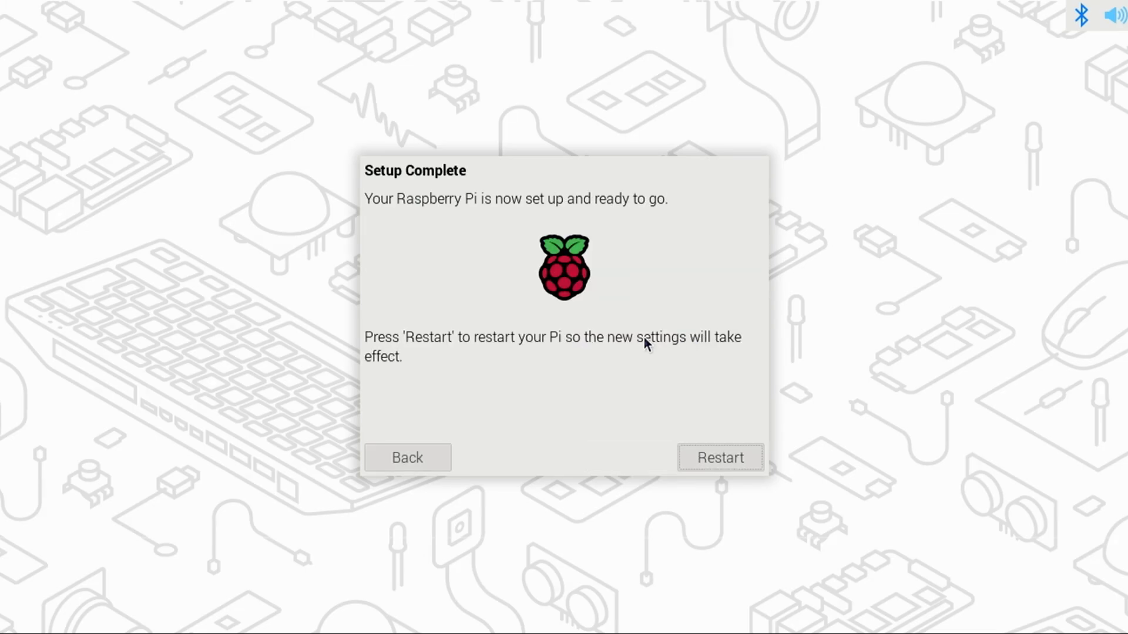
Restart the Pi and turn on Raspberry Pi Connect from the tray icon.
{"action": "left_click", "coordinate": [719, 457]}
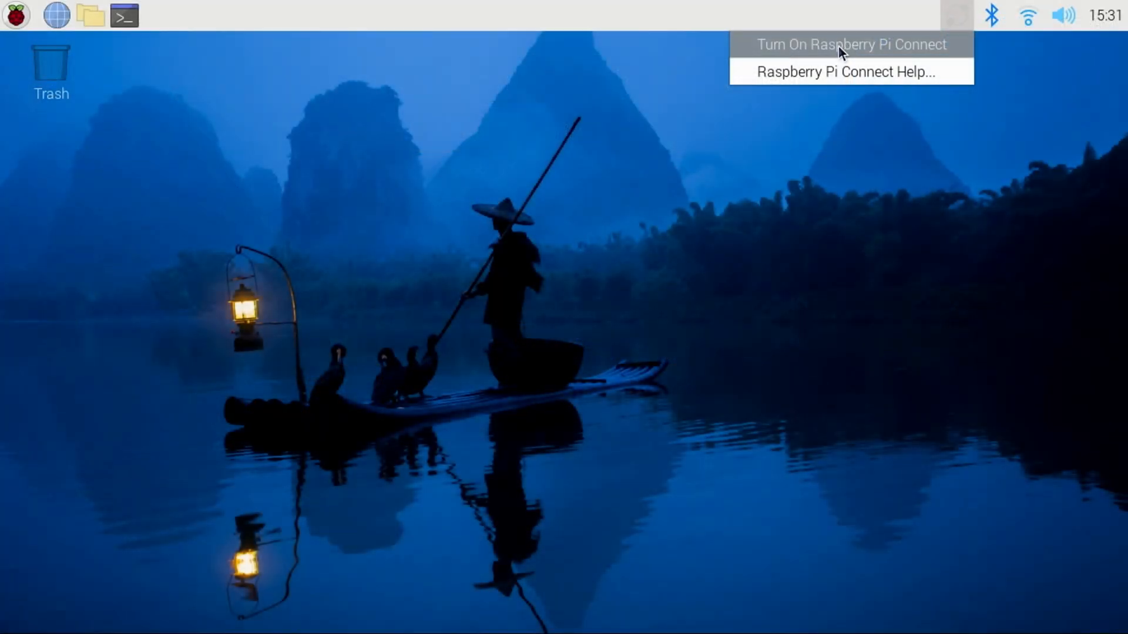
{"action": "left_click", "coordinate": [851, 44]}
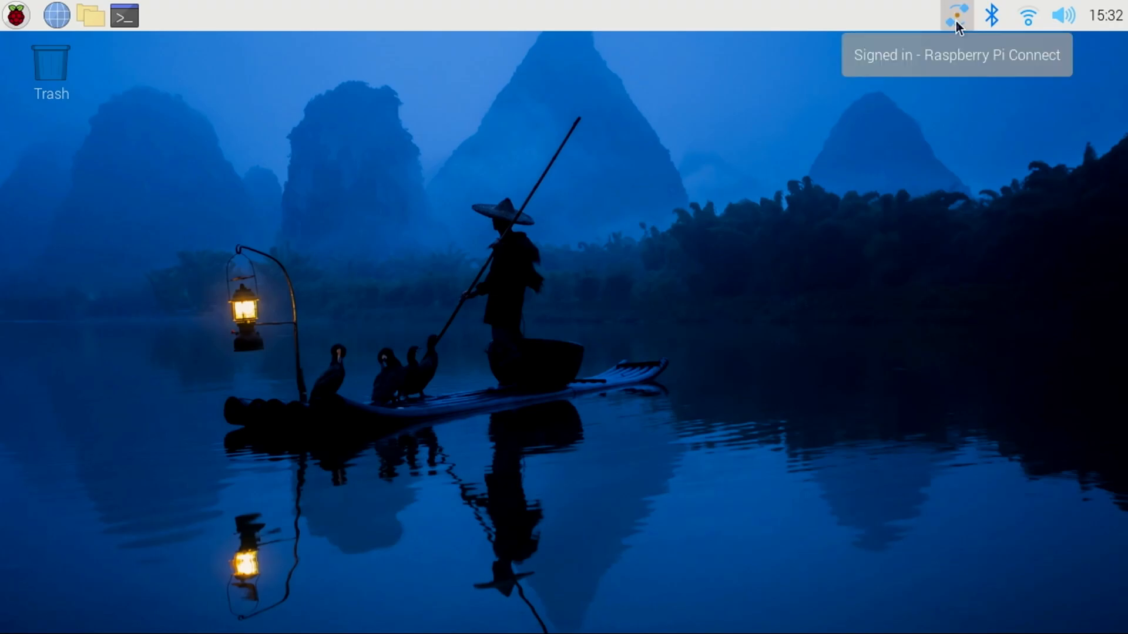
{"action": "left_click", "coordinate": [14, 16]}
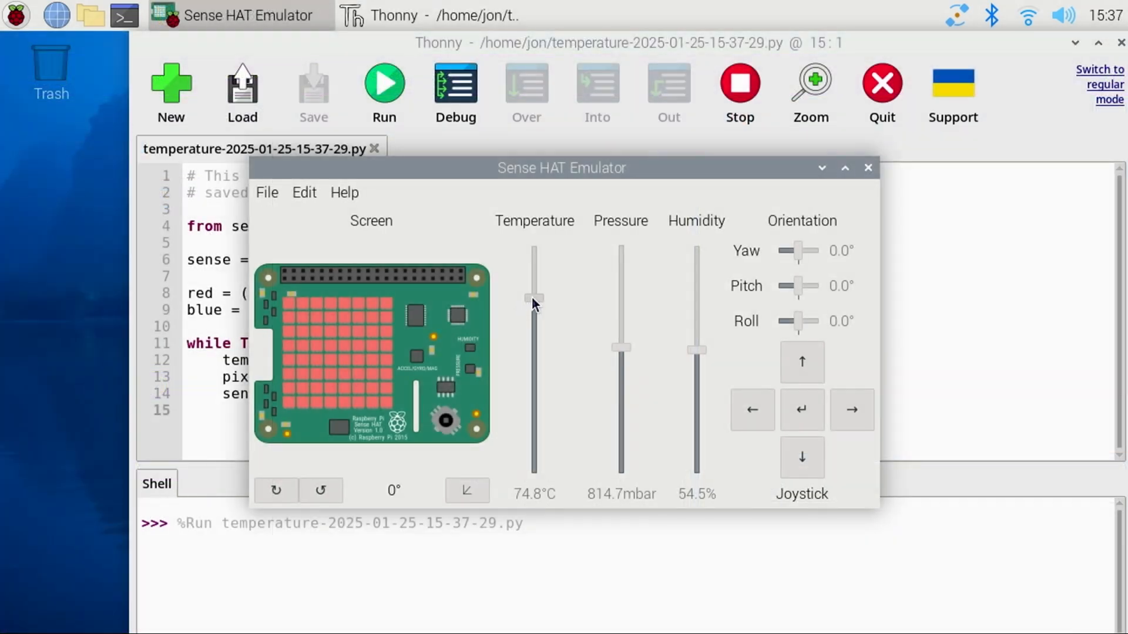
Adjust the Sense HAT emulator temperature, then open the main menu's Games list.
{"action": "left_click", "coordinate": [14, 14]}
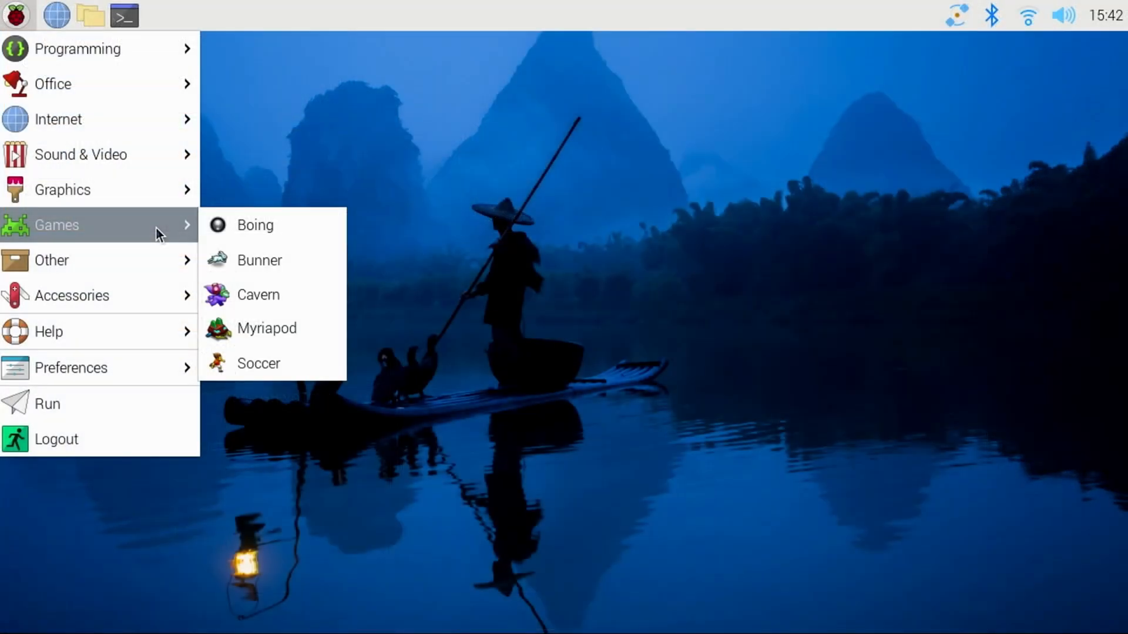
In Screen Configuration, set the HDMI-A-1 resolution to 1440x900.
{"action": "left_click", "coordinate": [258, 363]}
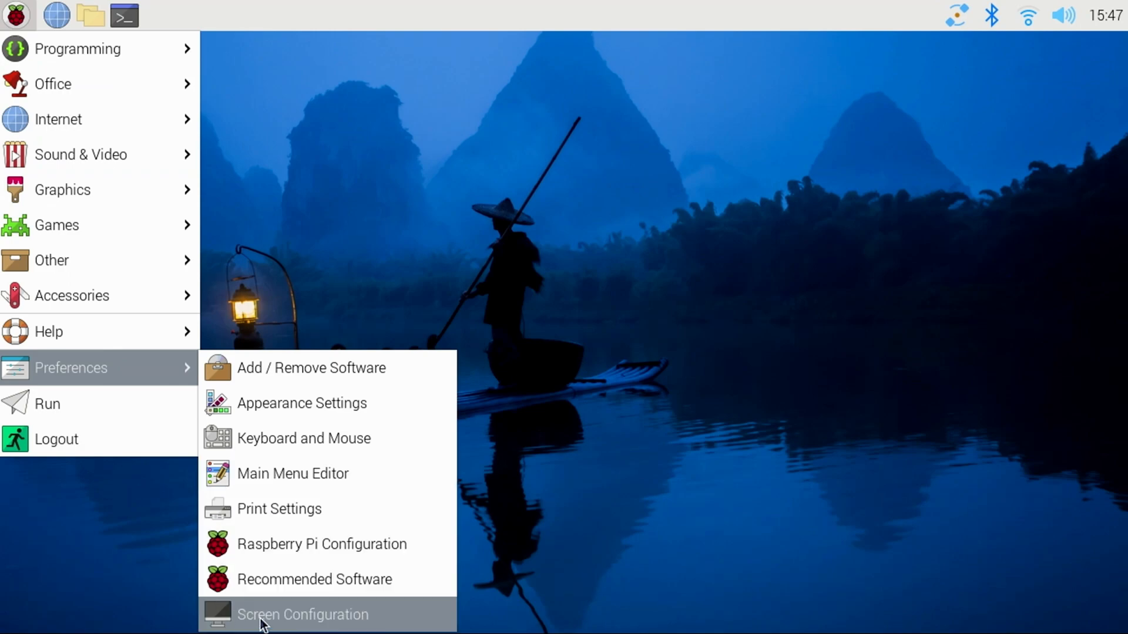
{"action": "left_click", "coordinate": [302, 616]}
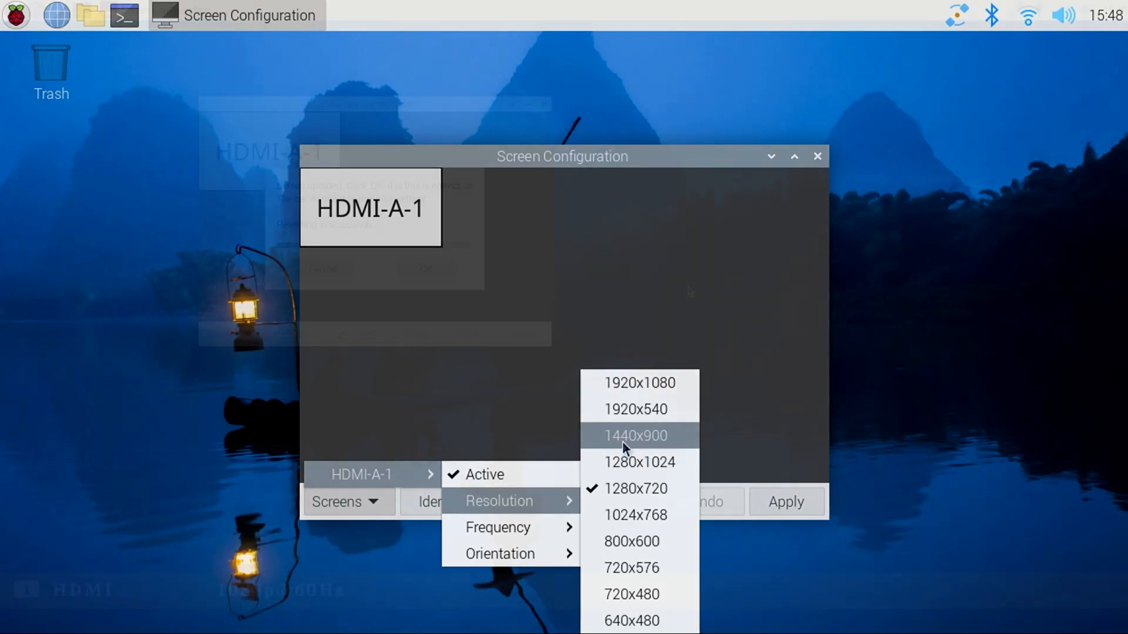
{"action": "left_click", "coordinate": [638, 381]}
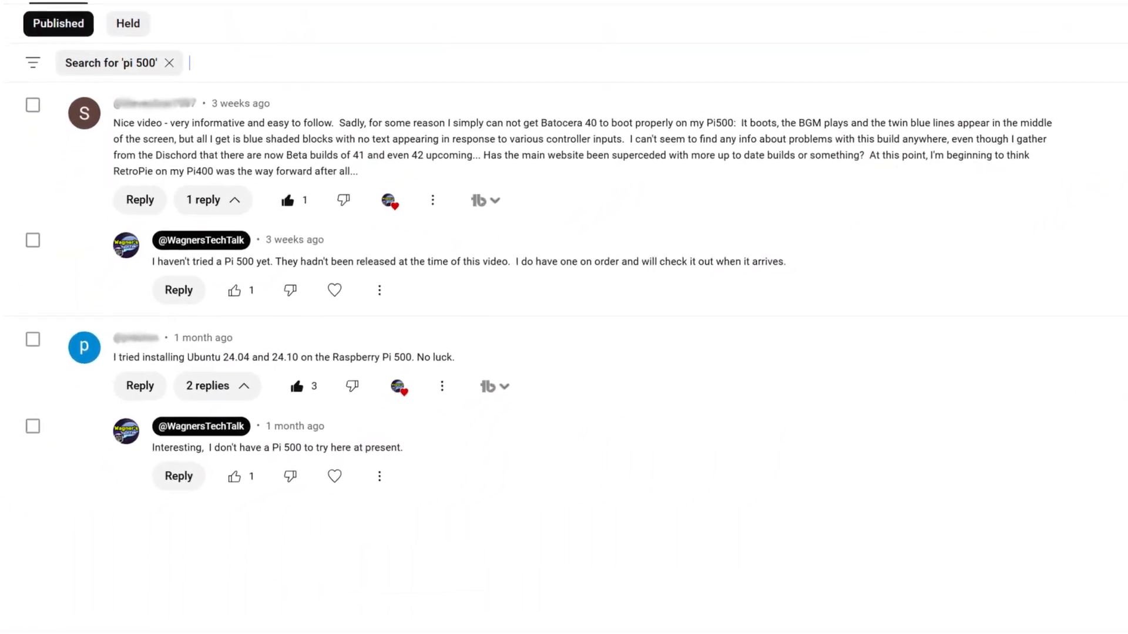
Accept the 'Who are you?' account details with automatic login and continue.
{"action": "scroll", "scroll_direction": "down", "scroll_amount": 3}
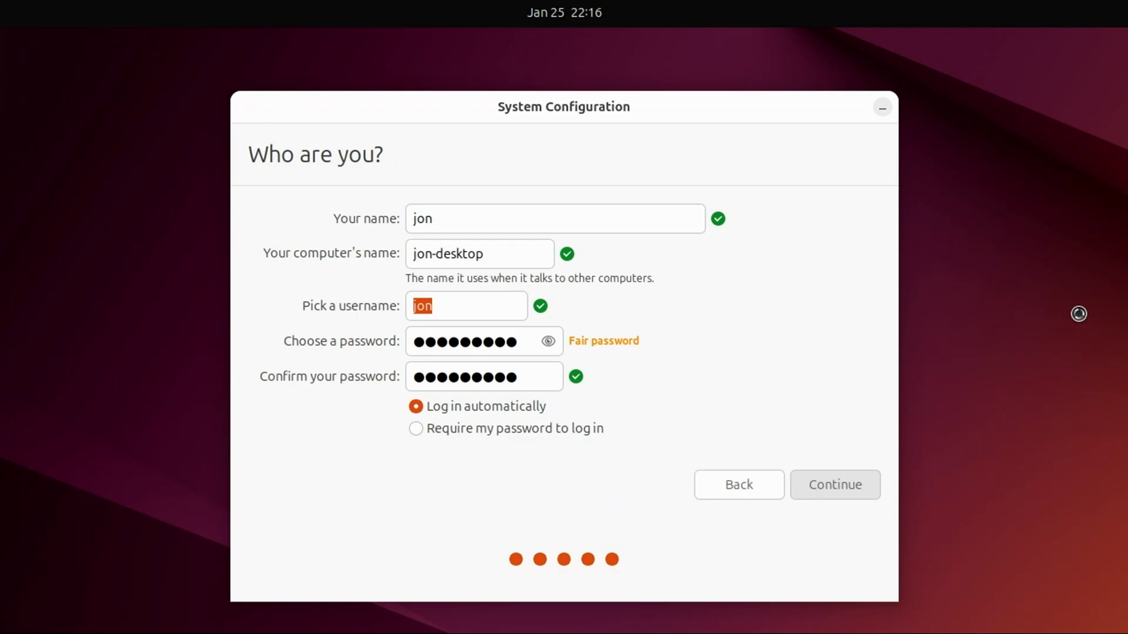
{"action": "left_click", "coordinate": [833, 484]}
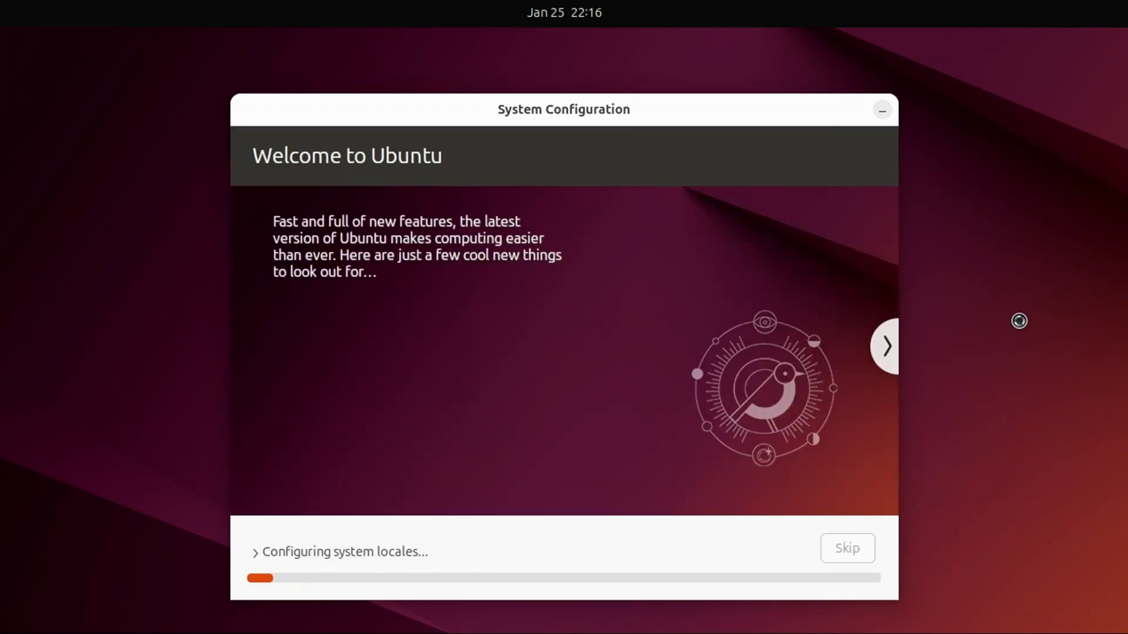